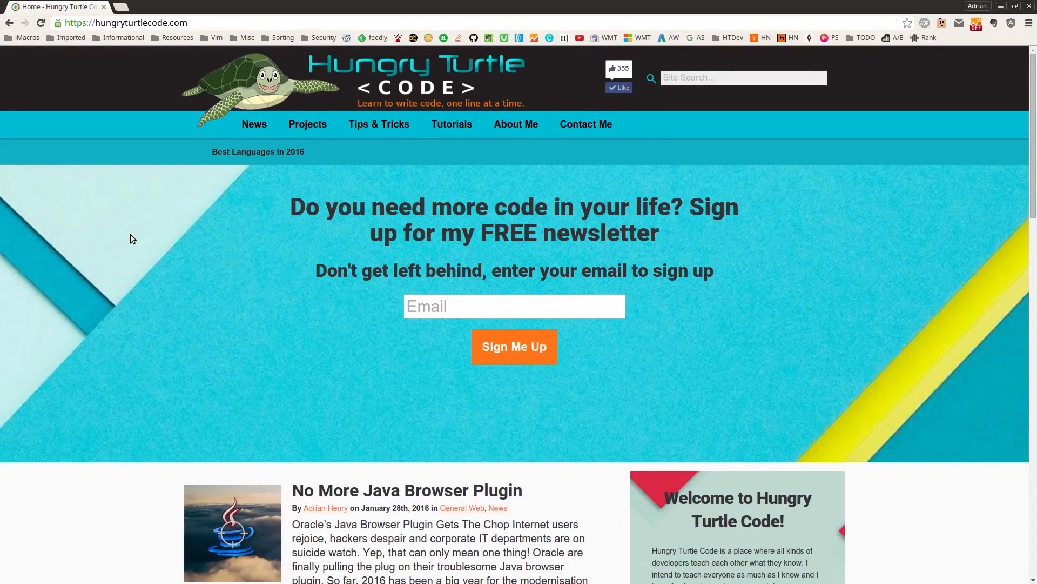
pyautogui.moveTo(170, 421)
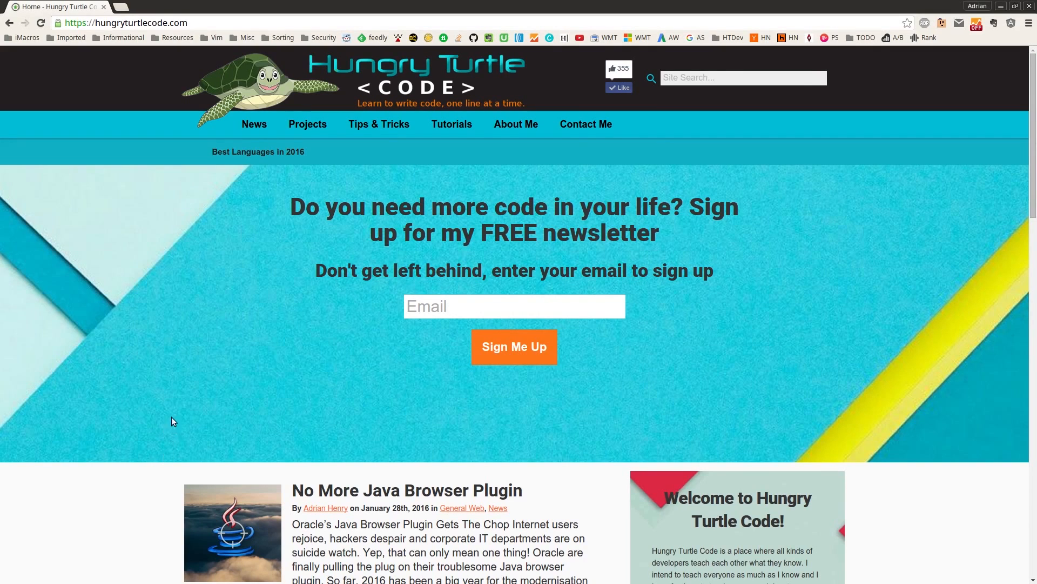
# Step: Open Chrome DevTools with F12 to show the Console on the Hungry Turtle Code homepage
pyautogui.press('F12')
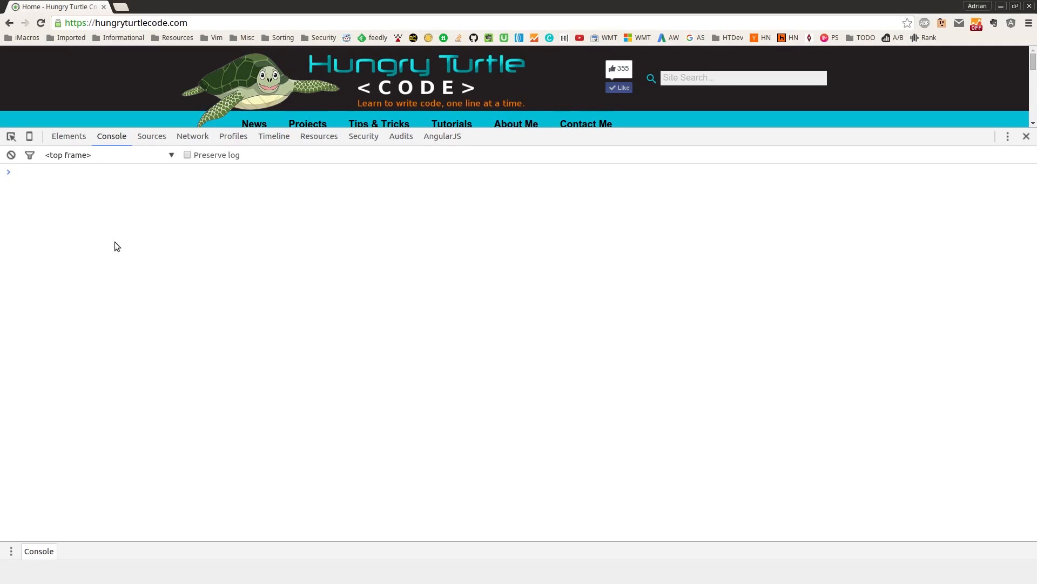
pyautogui.moveTo(189, 212)
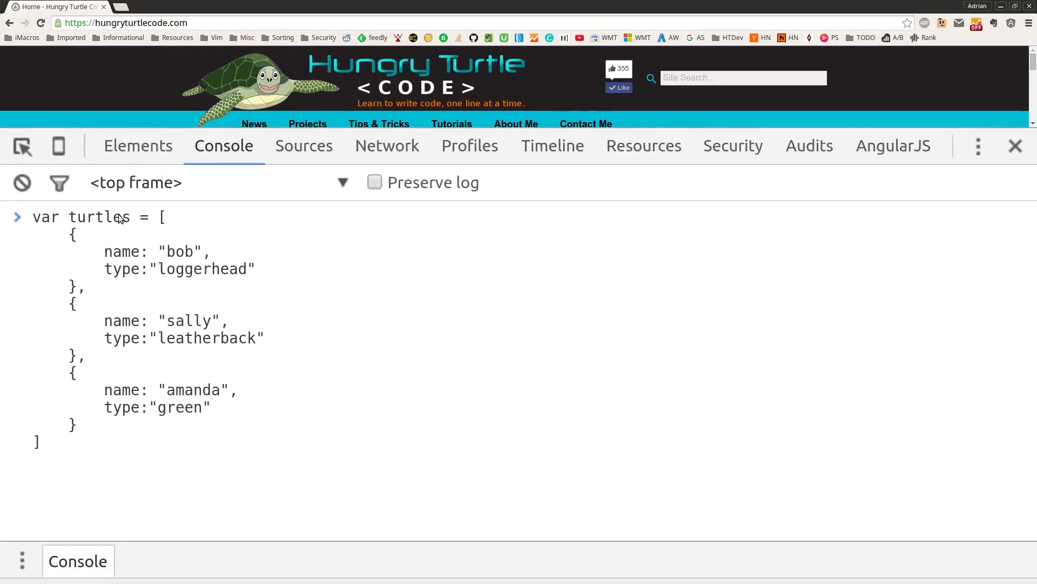
pyautogui.moveTo(262, 394)
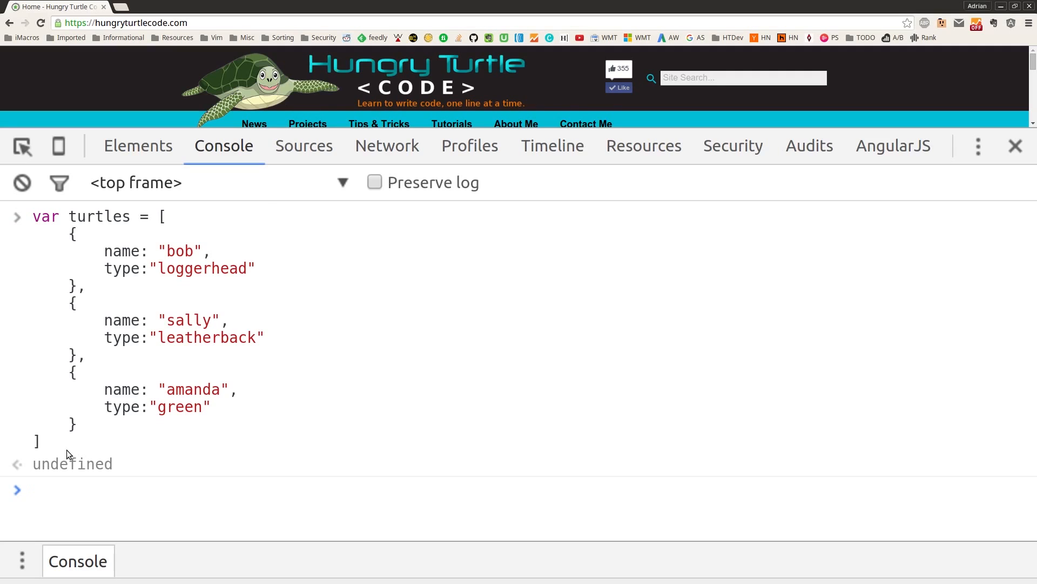
# Step: Log the three-object turtles array with console.log(turtles), printing [Object, Object, Object]
pyautogui.write('console.log(')
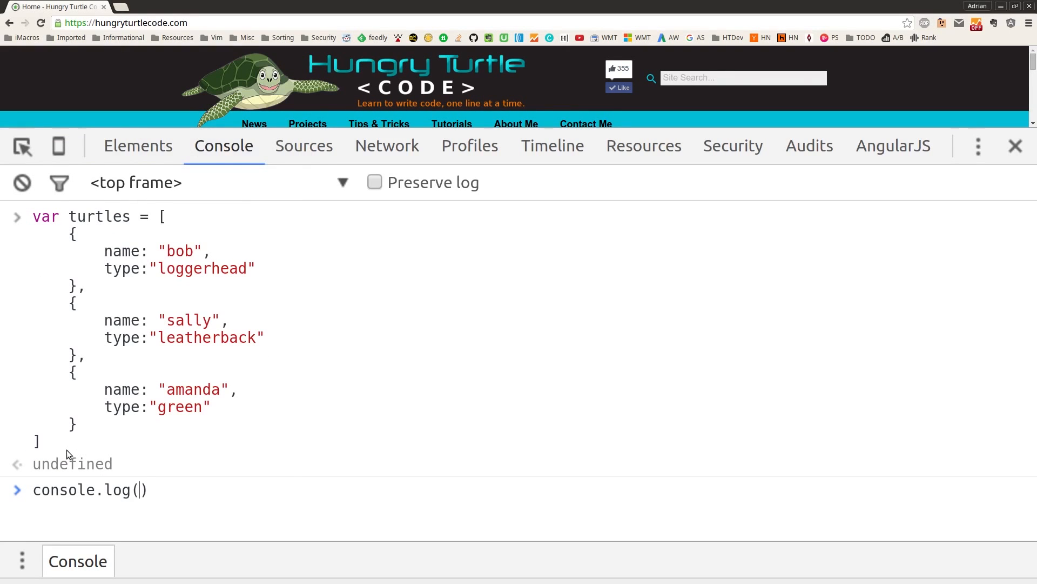
pyautogui.write('turtles')
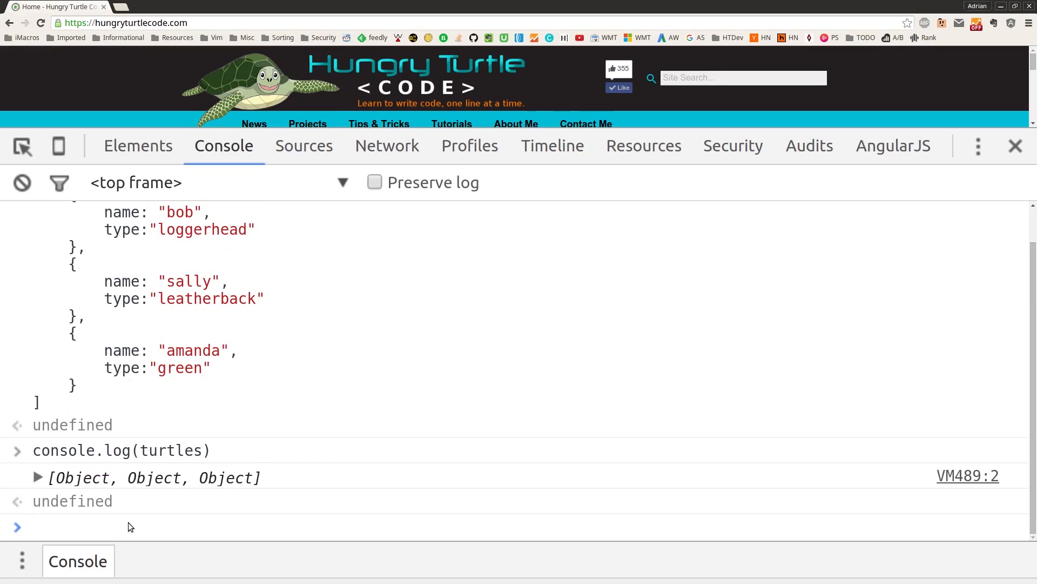
# Step: Show turtles via console.table, sorting by index descending, back to ascending, then by type
pyautogui.write('console.table')
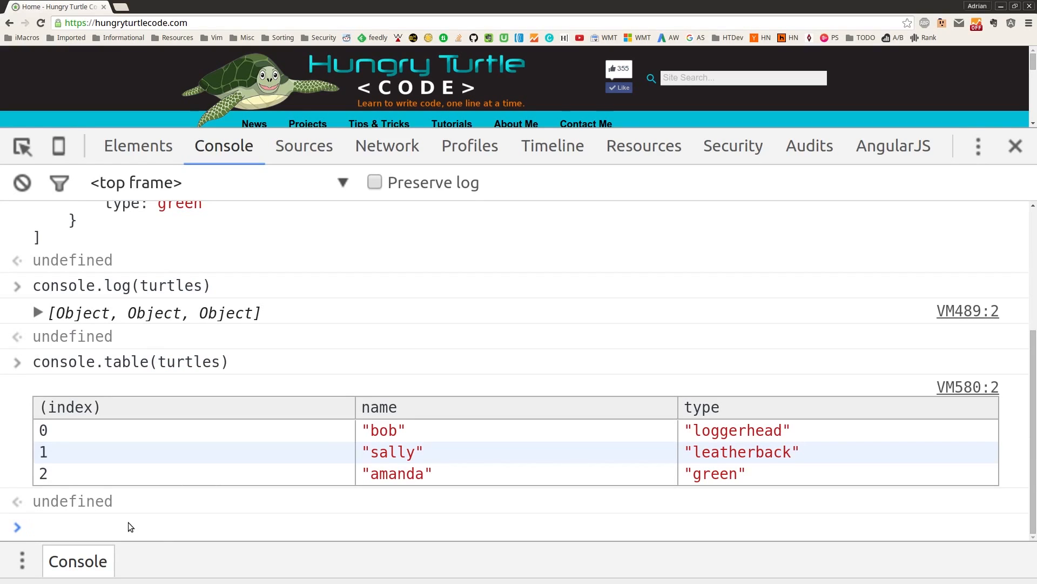
pyautogui.click(69, 407)
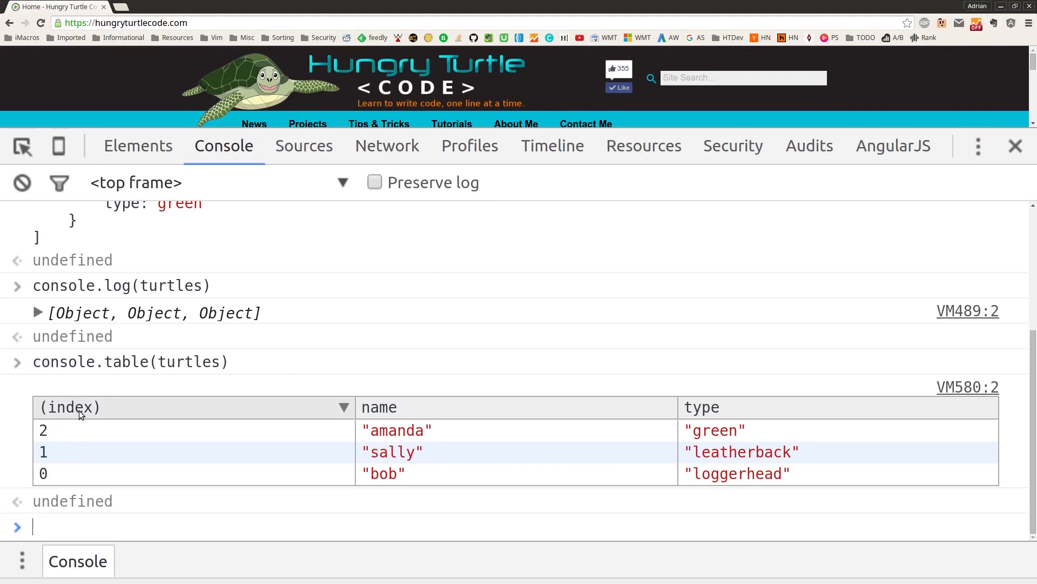
pyautogui.click(68, 407)
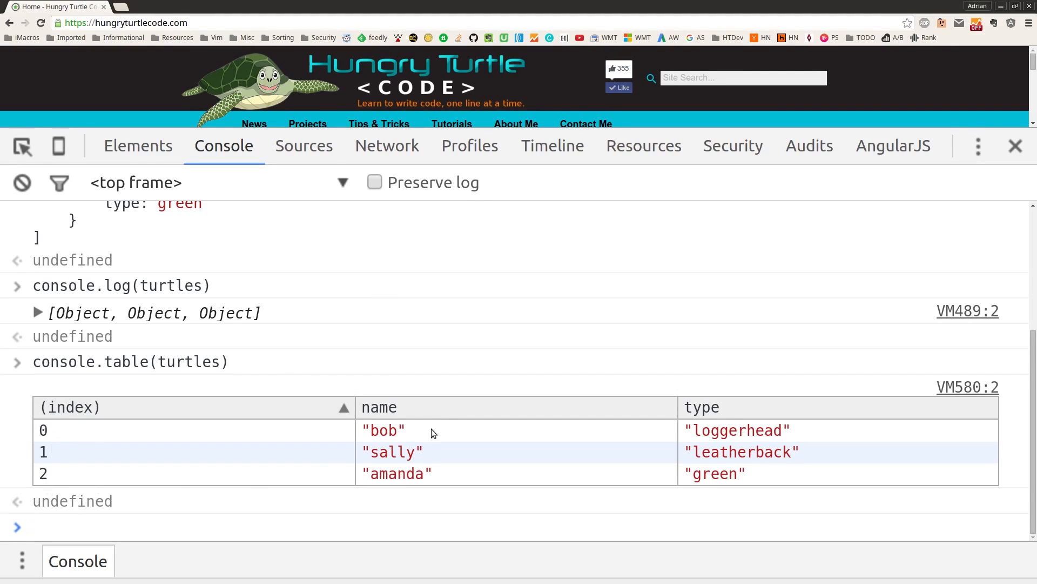
pyautogui.click(701, 407)
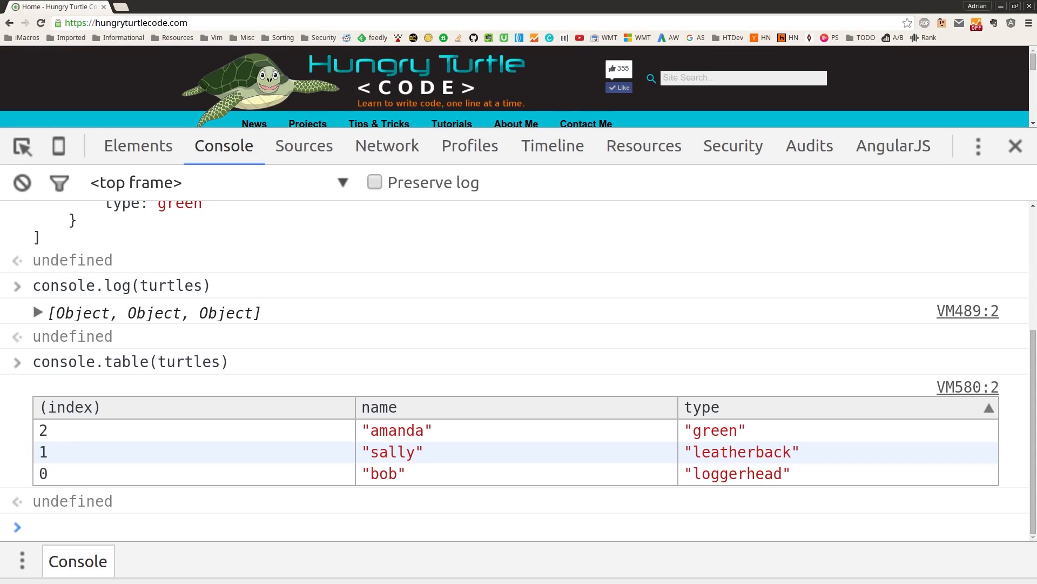
pyautogui.click(53, 527)
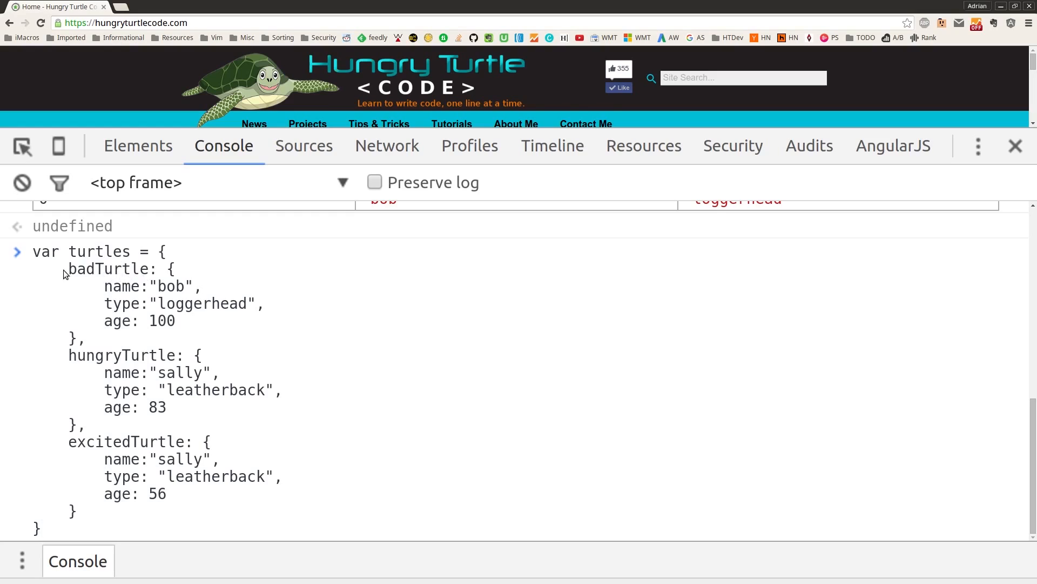
pyautogui.moveTo(189, 444)
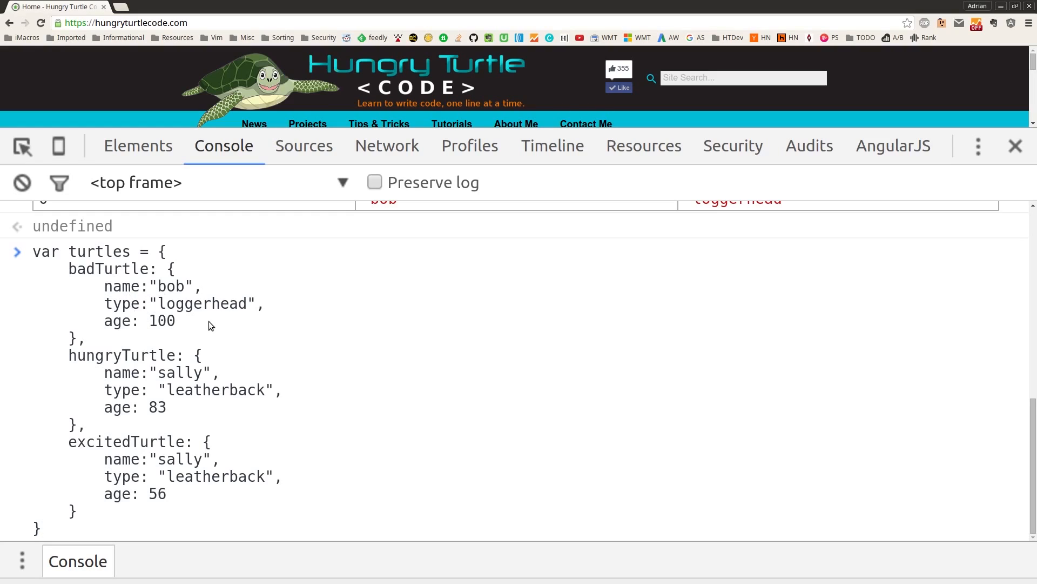
pyautogui.moveTo(179, 325)
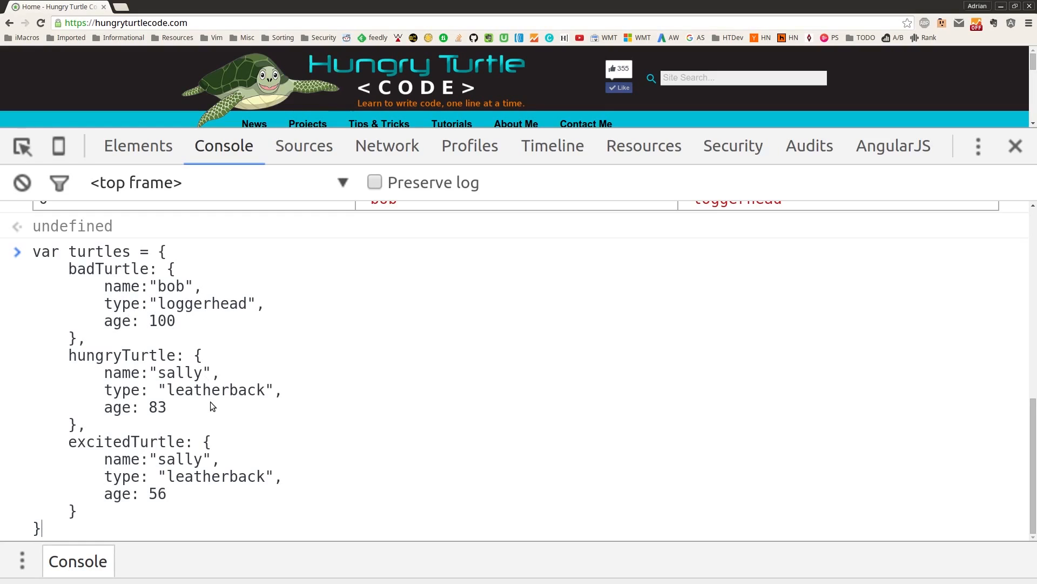
pyautogui.moveTo(190, 415)
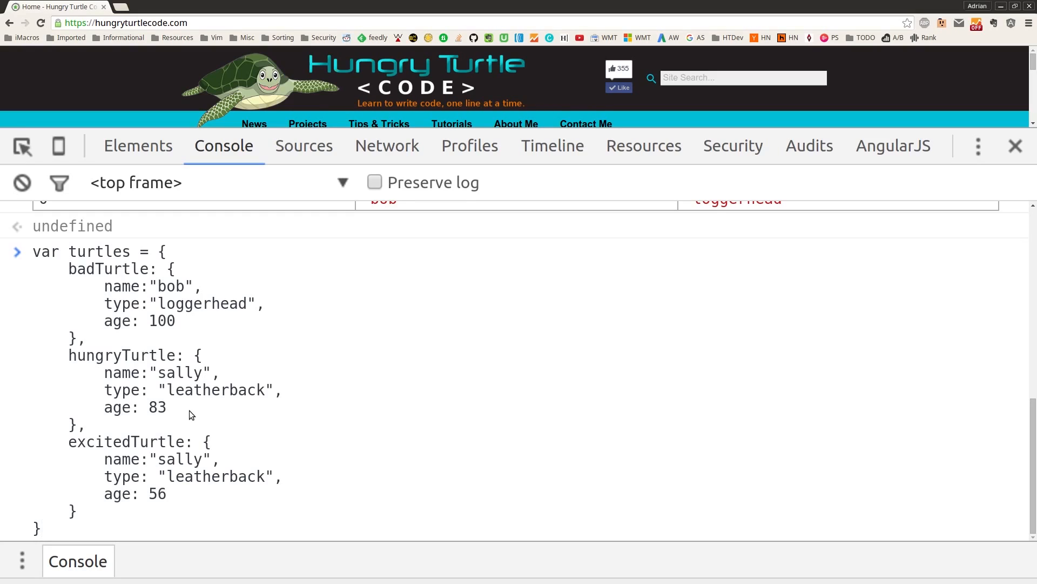
pyautogui.moveTo(64, 527)
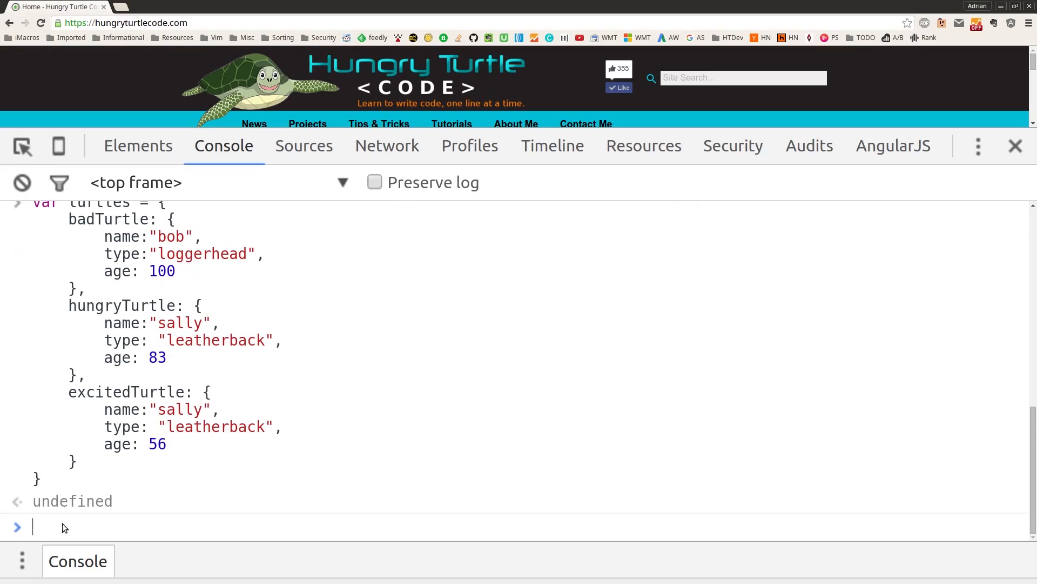
# Step: Log the keyed turtles object with console.log and expand the printed Object
pyautogui.write('console.lot')
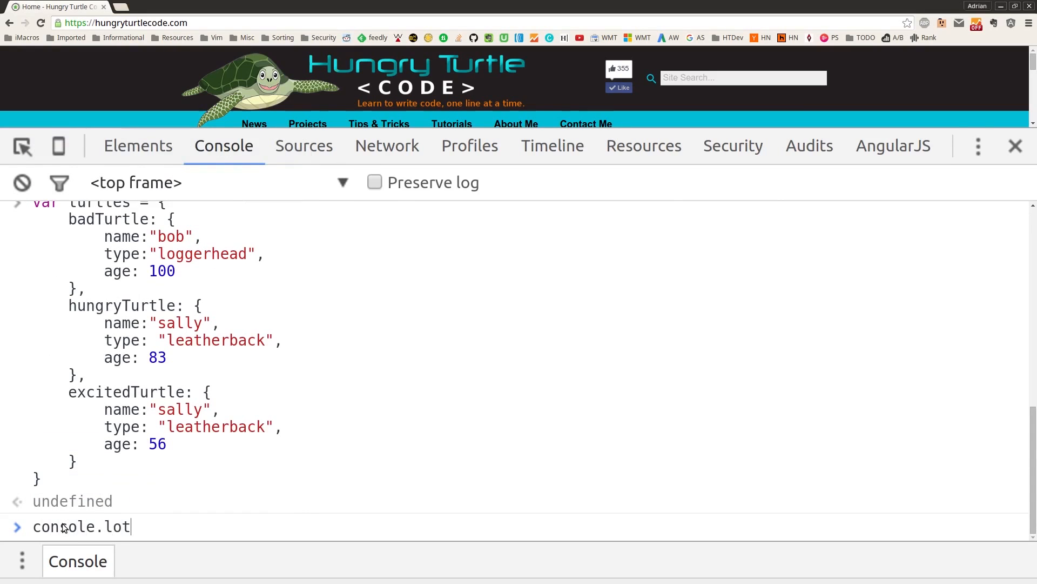
pyautogui.write('g(')
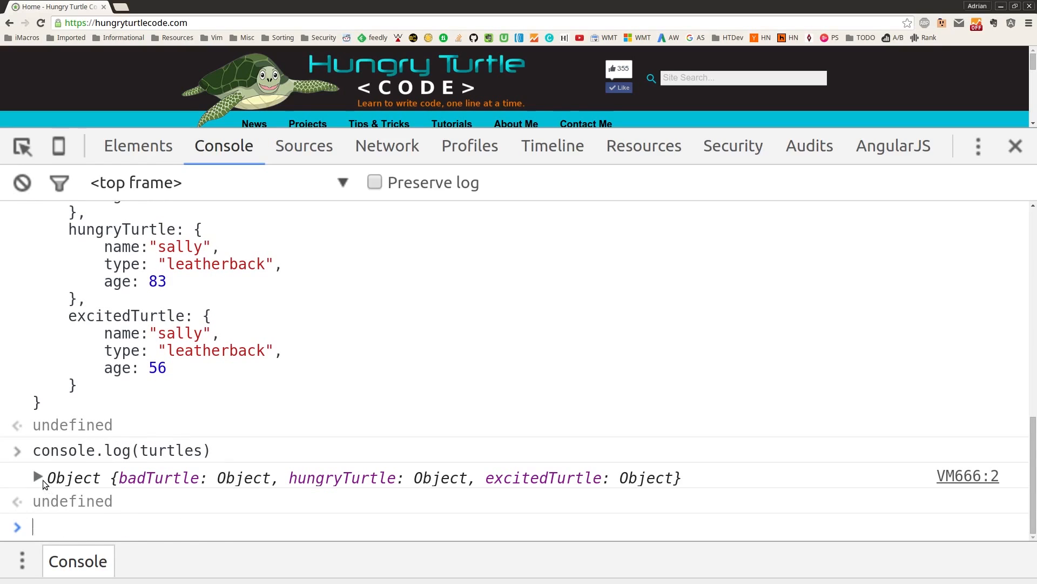
pyautogui.click(38, 477)
pyautogui.write('console.table(')
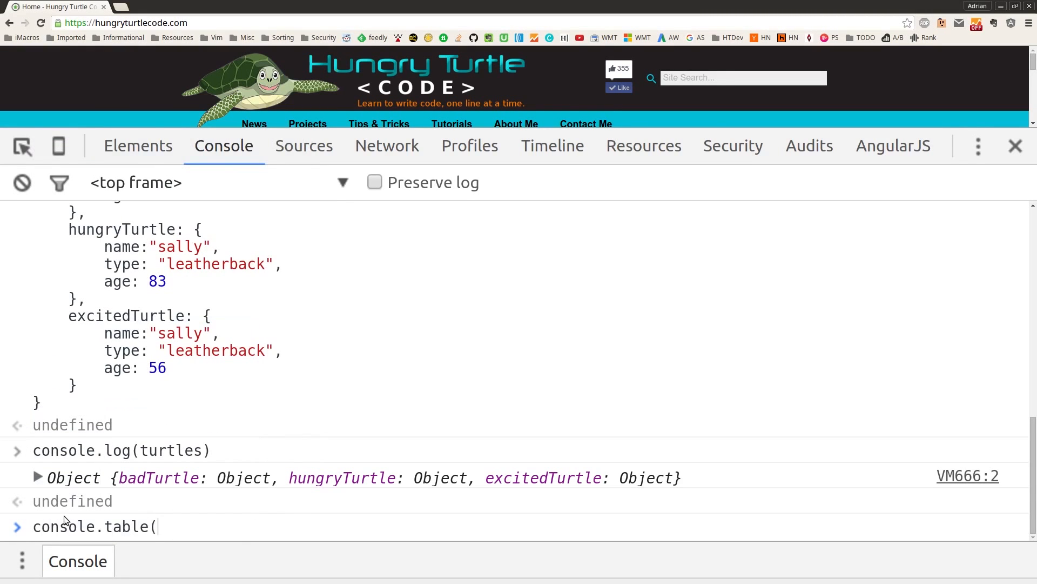
# Step: Select all text in the console input with Ctrl+A
pyautogui.press('ctrl+a')
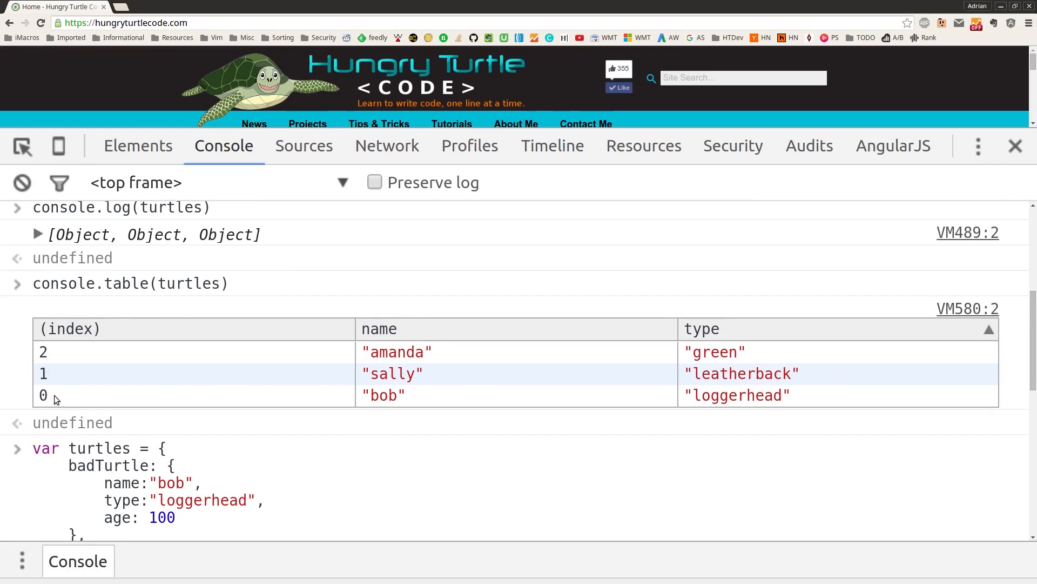
pyautogui.moveTo(130, 386)
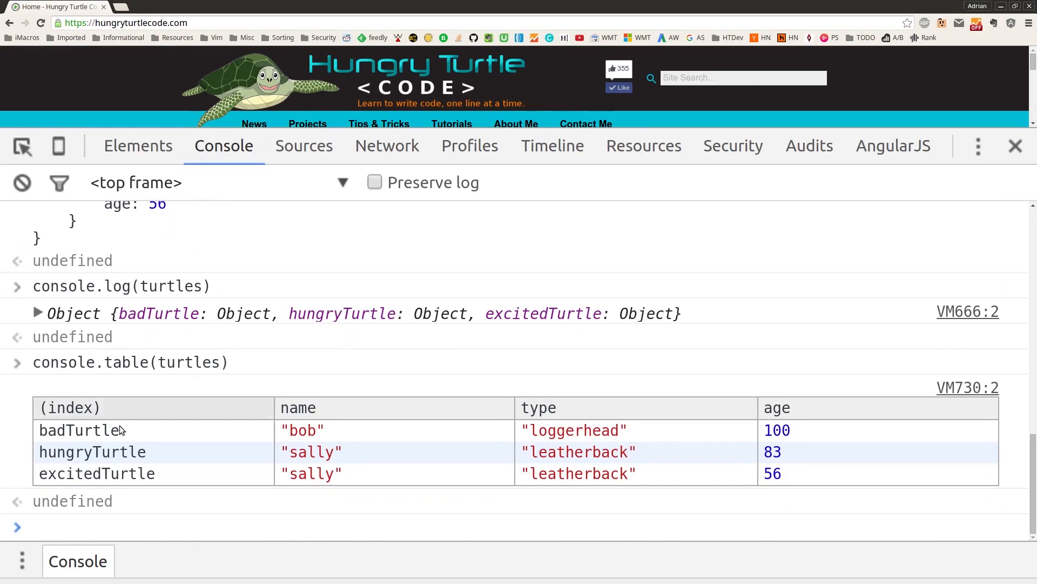
pyautogui.moveTo(131, 483)
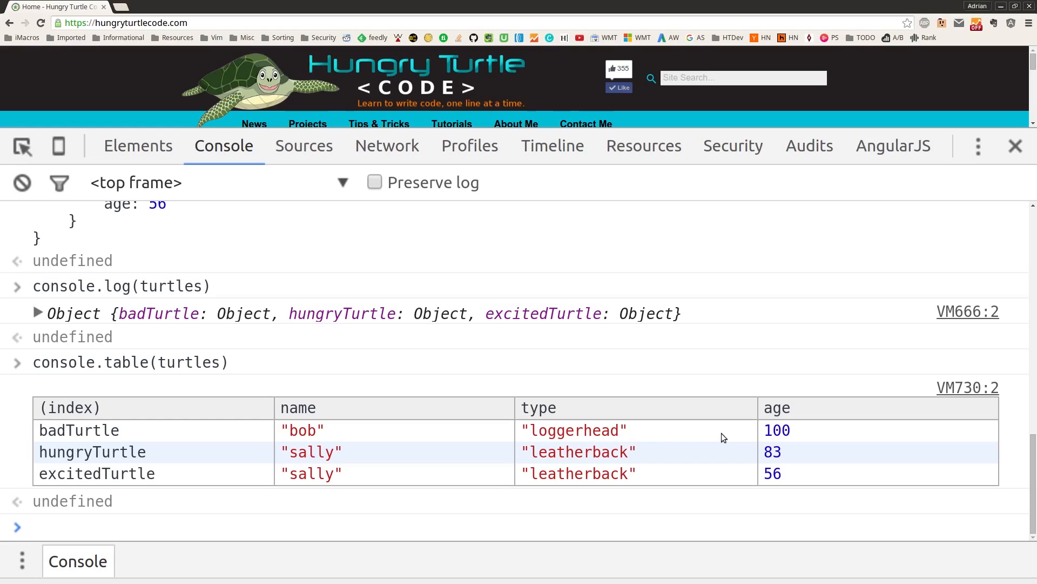
pyautogui.moveTo(377, 478)
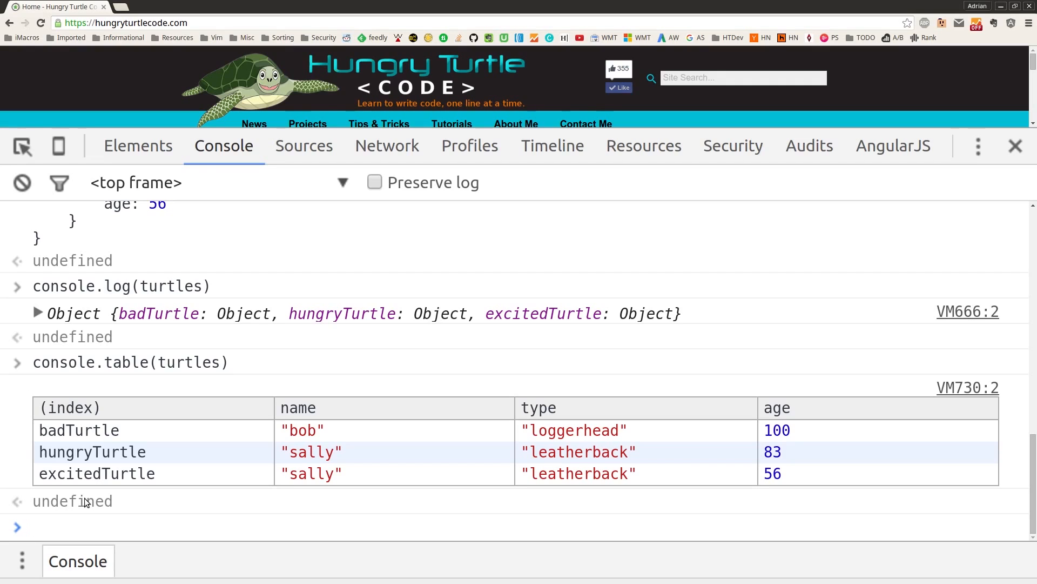
# Step: Run console.table(turtles, "name") to show only the name column for the three turtles
pyautogui.write('conso')
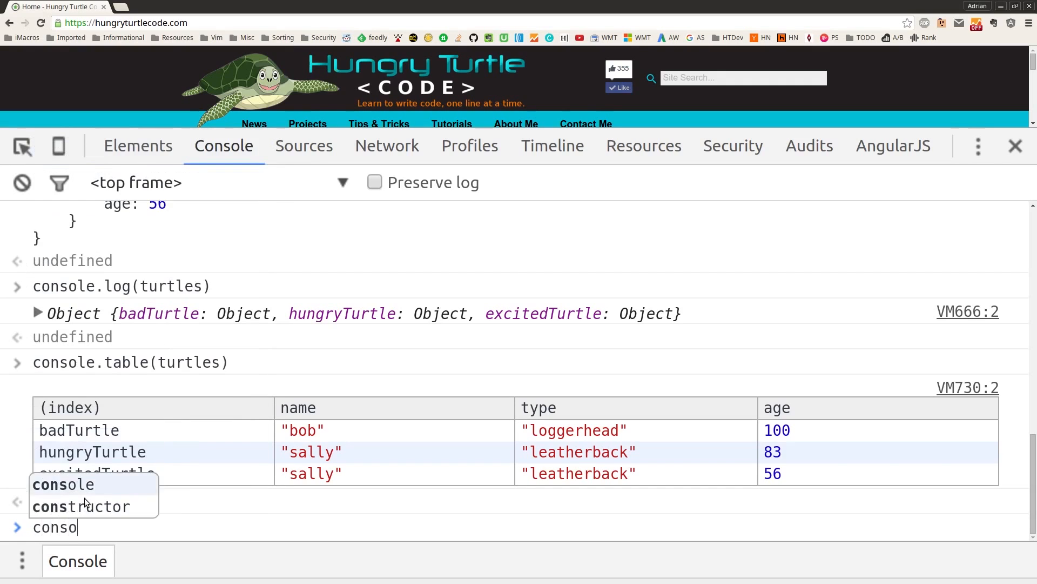
pyautogui.write('.table(tur')
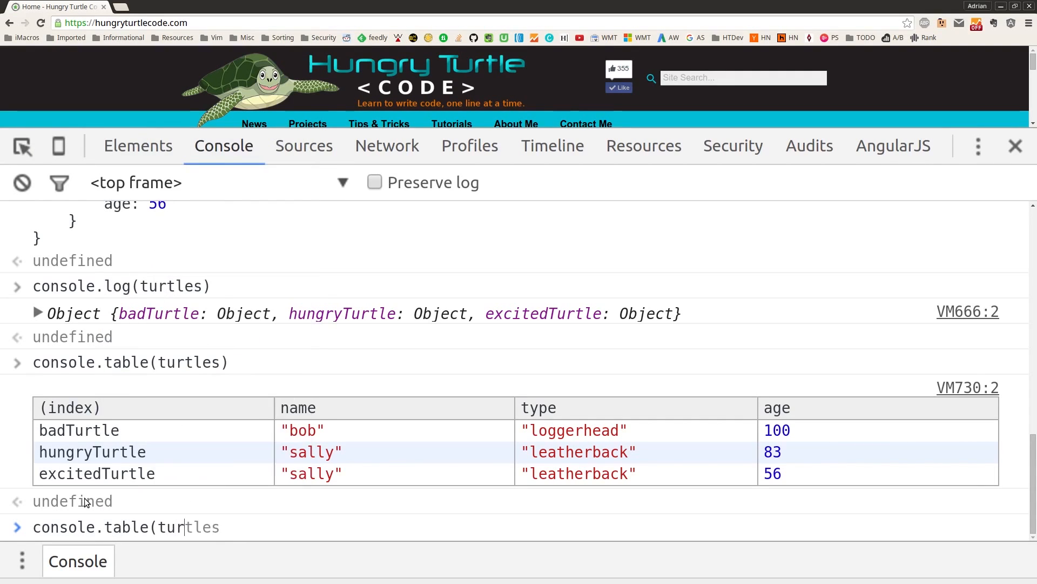
pyautogui.write(',')
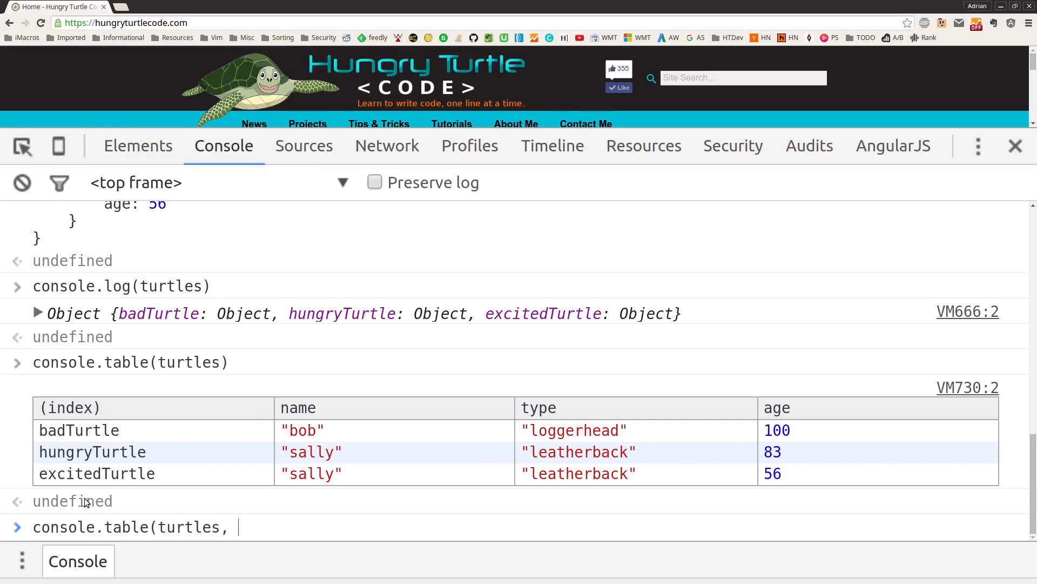
pyautogui.write('"na')
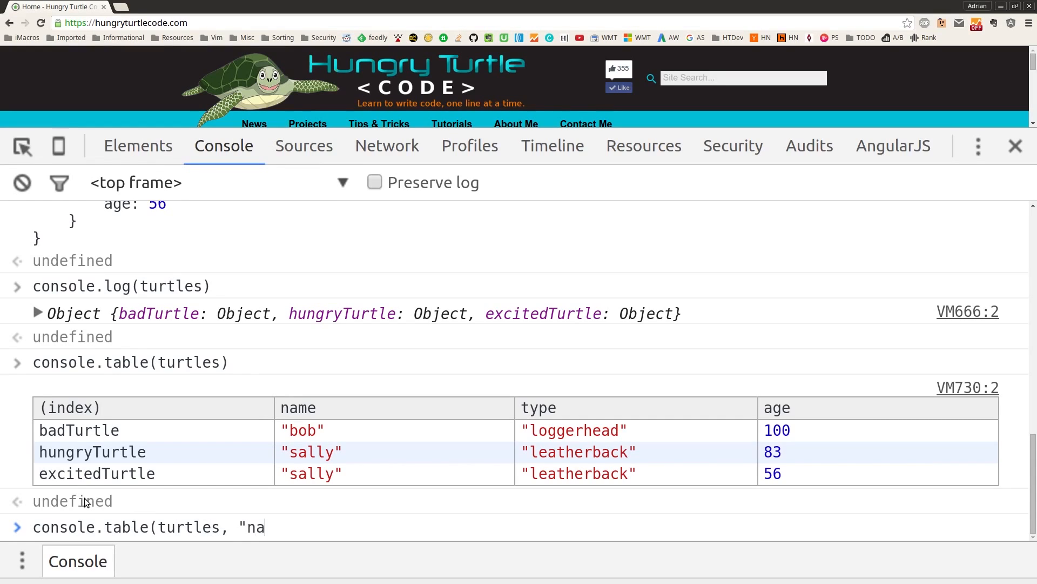
pyautogui.write('me")')
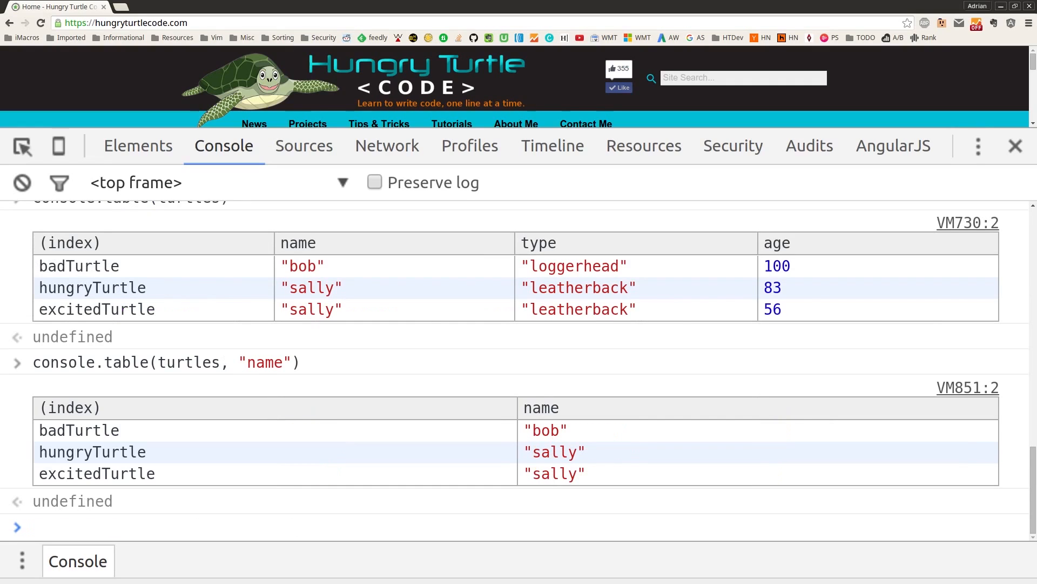
pyautogui.moveTo(570, 504)
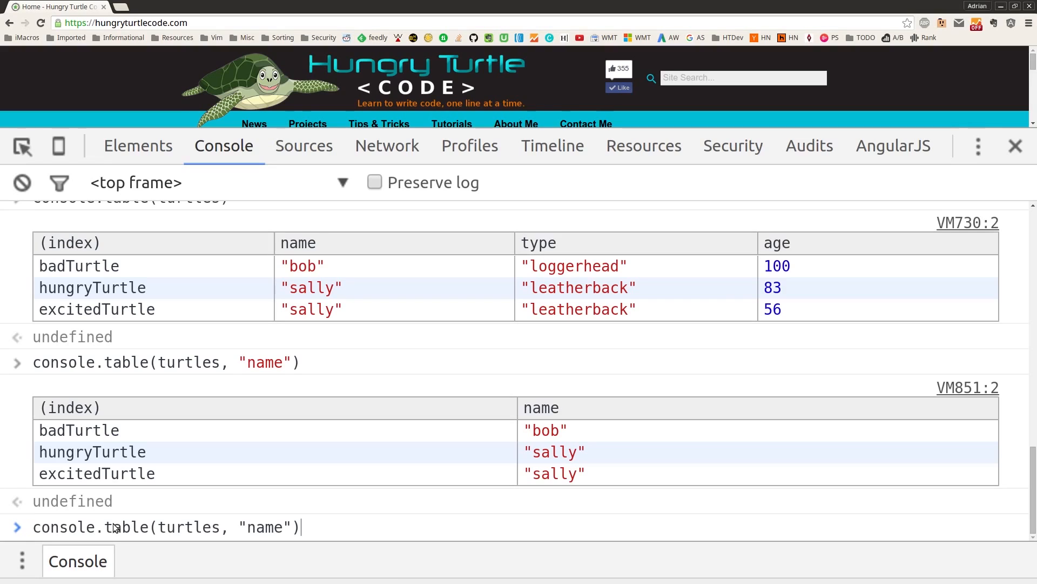
# Step: Change the column argument to ["name", "age"] in the recalled command, without running it
pyautogui.press('Backspace')
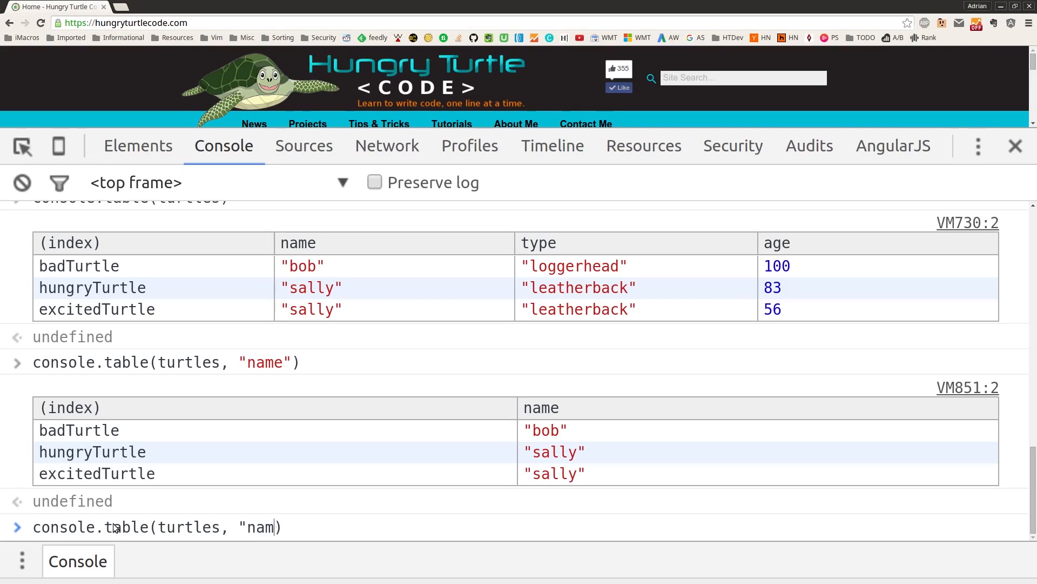
pyautogui.press('Backspace')
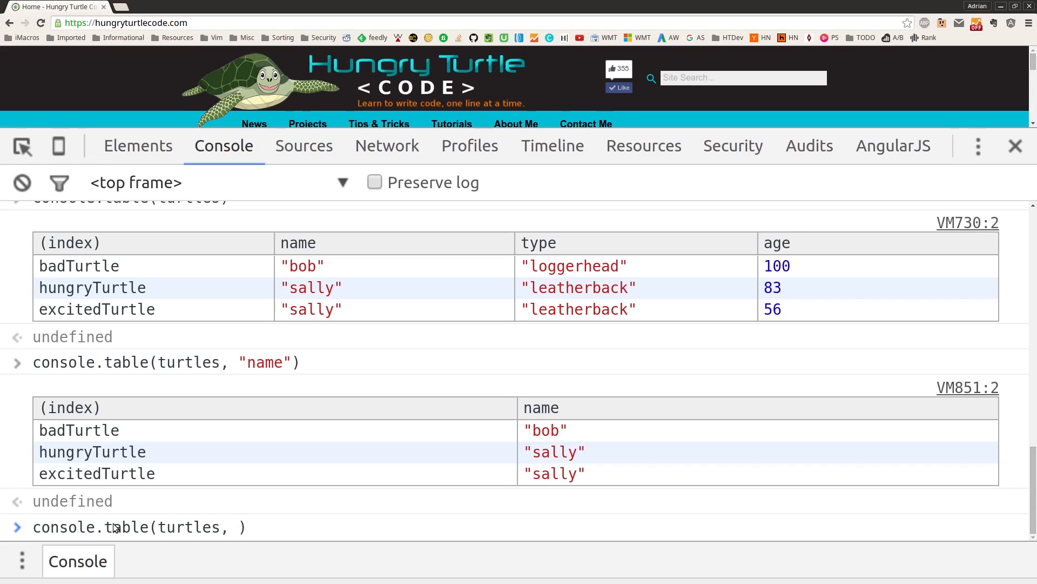
pyautogui.write('[')
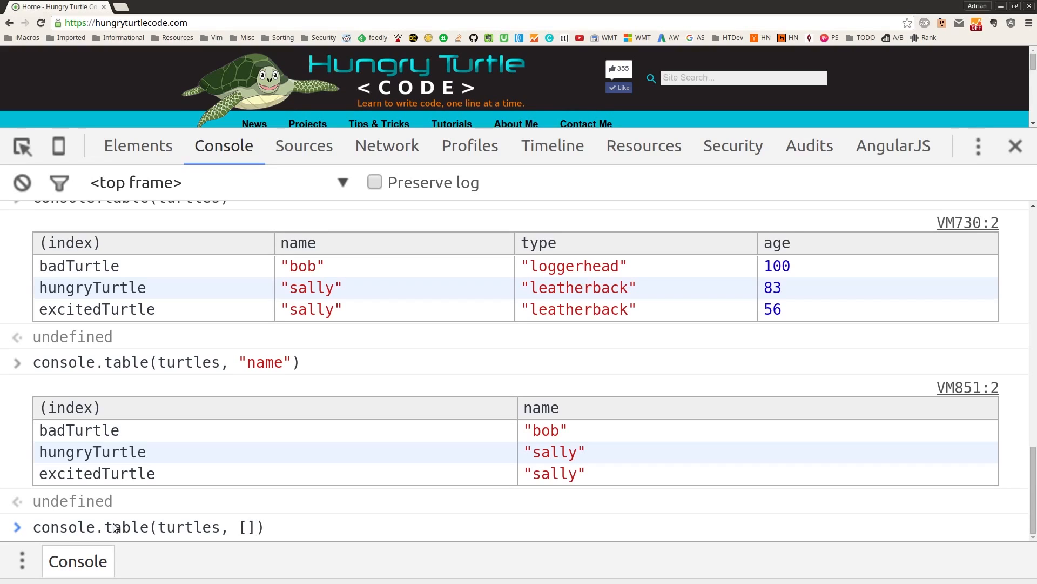
pyautogui.write('"')
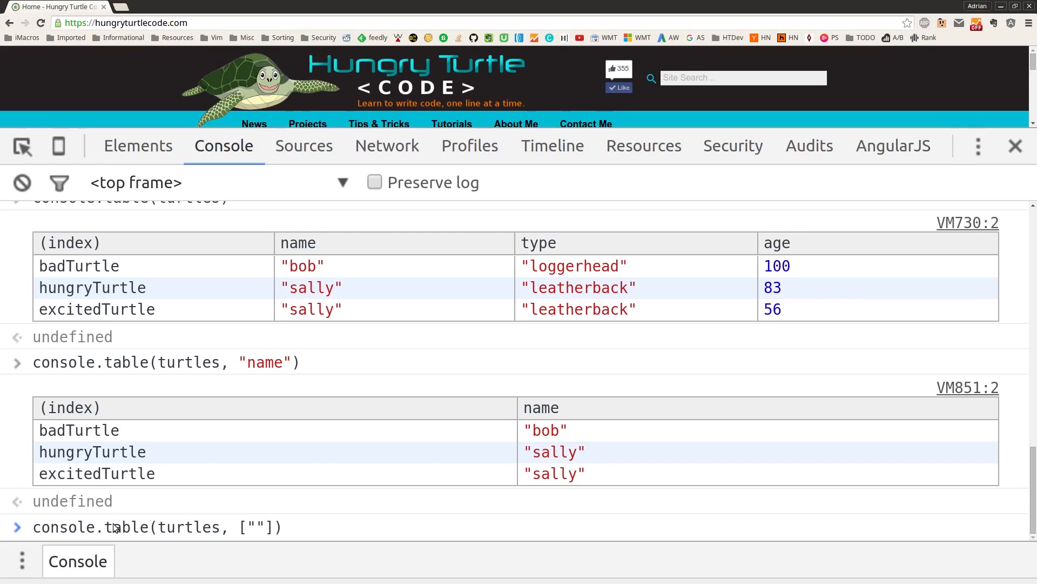
pyautogui.write('name')
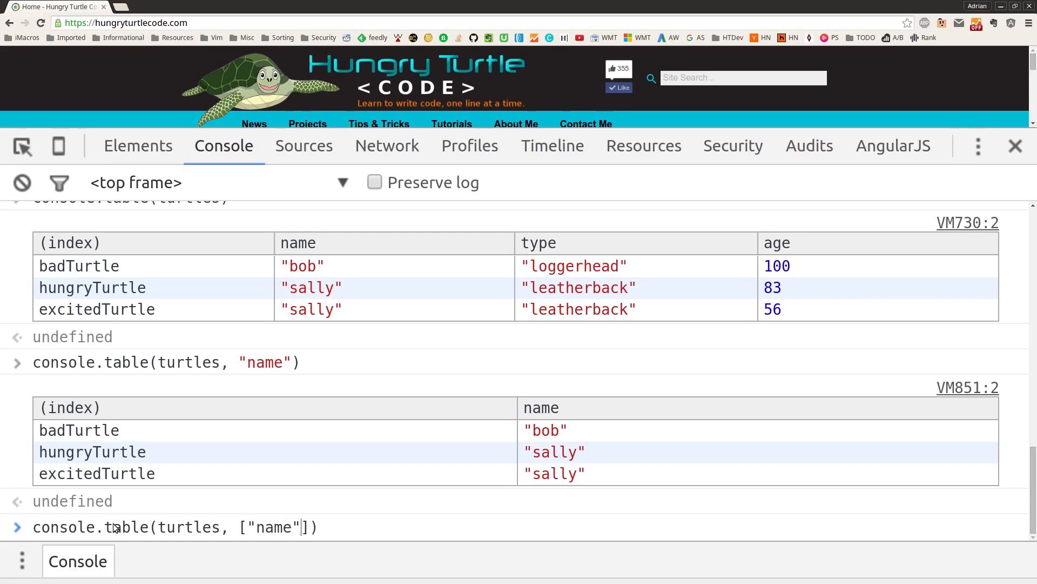
pyautogui.write(', "')
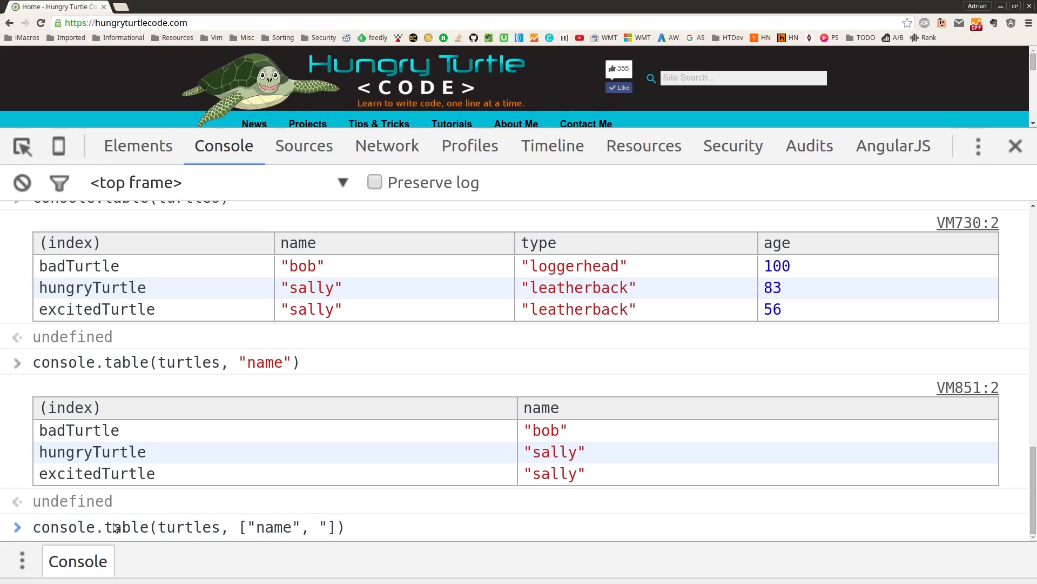
pyautogui.write('age"')
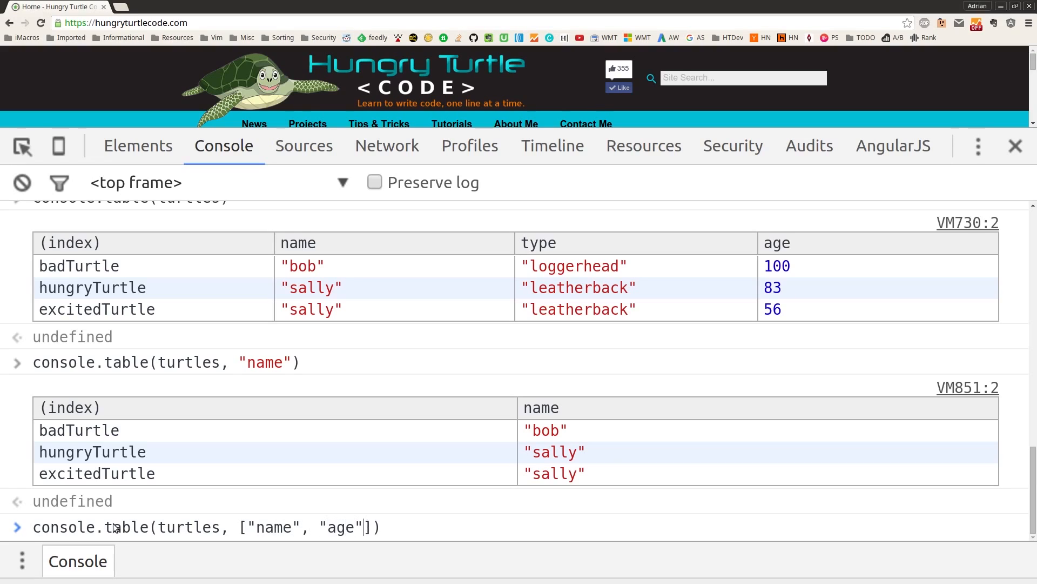